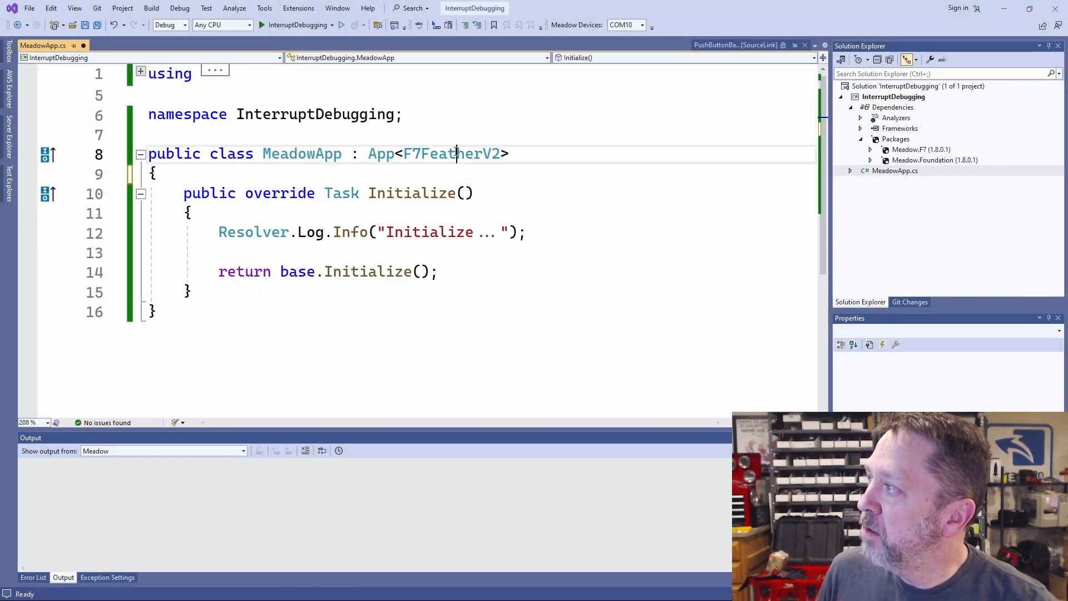
Step: Highlight F7FeatherV2 and add a blank line above Initialize's return statement
double_click(451, 154)
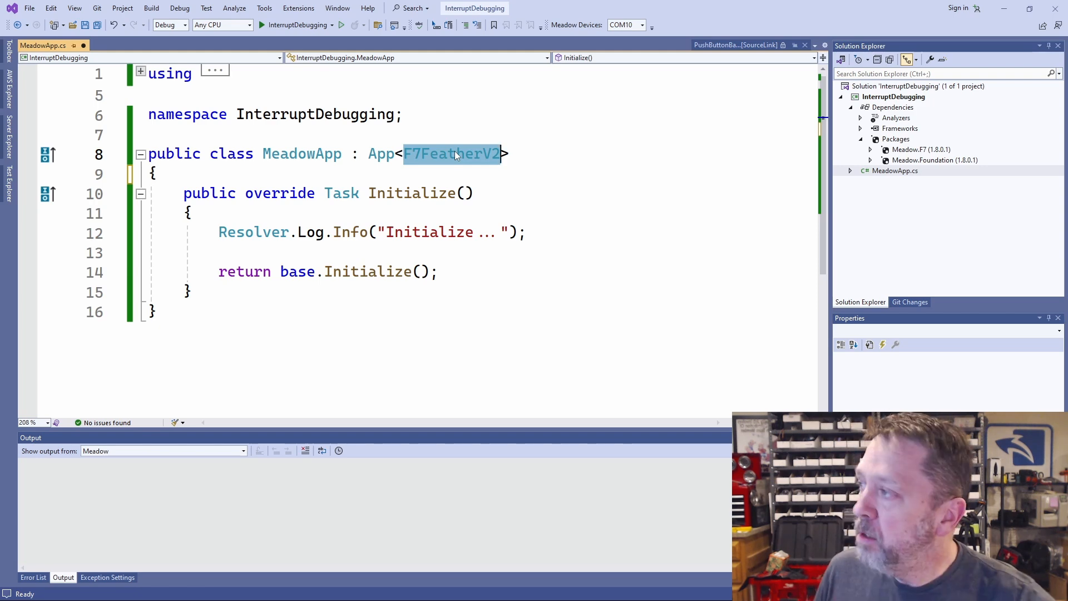
click(412, 193)
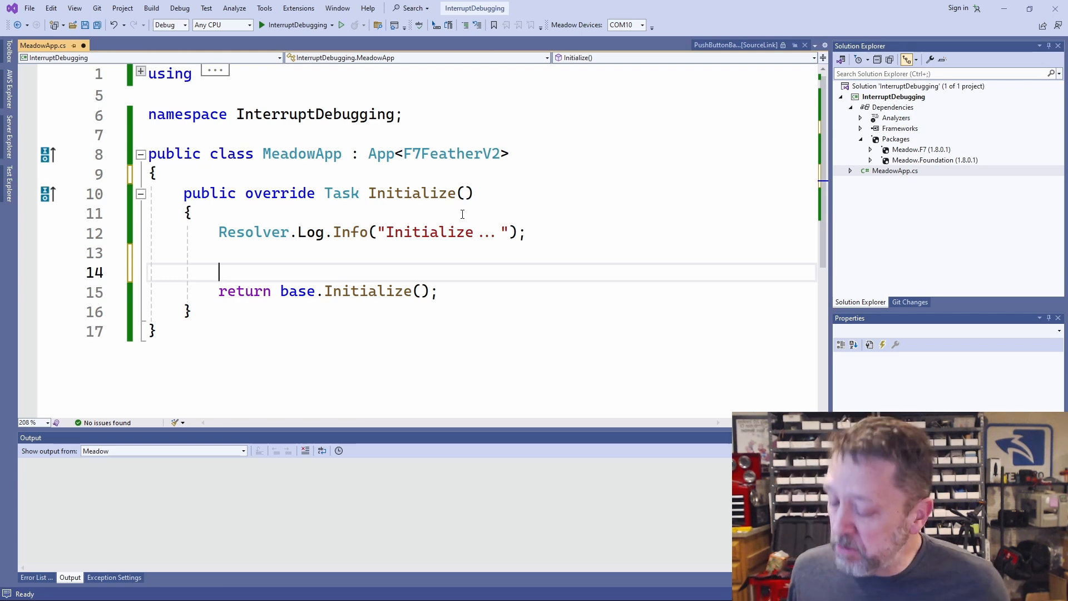
Step: Declare a PushButton on Device.Pins.D05 inside Initialize
text(var)
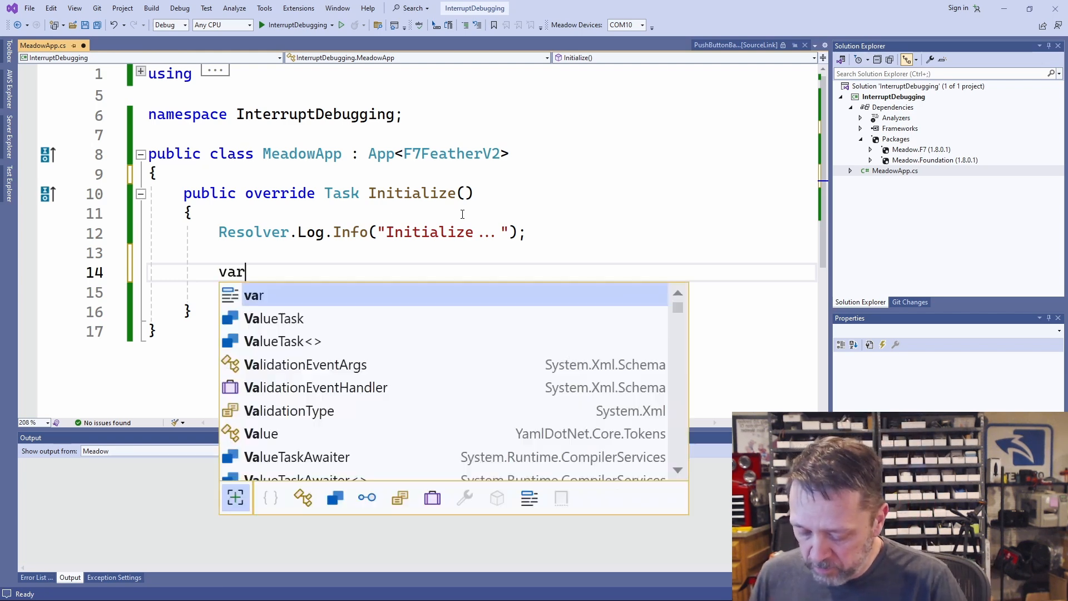
text(button = new PushButton();)
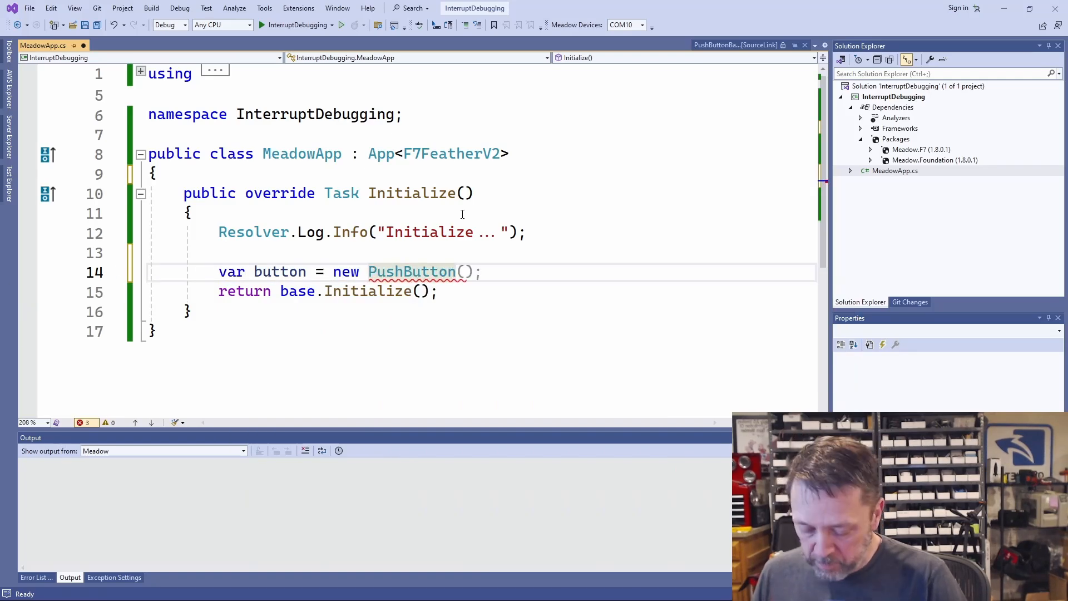
text((Dev)
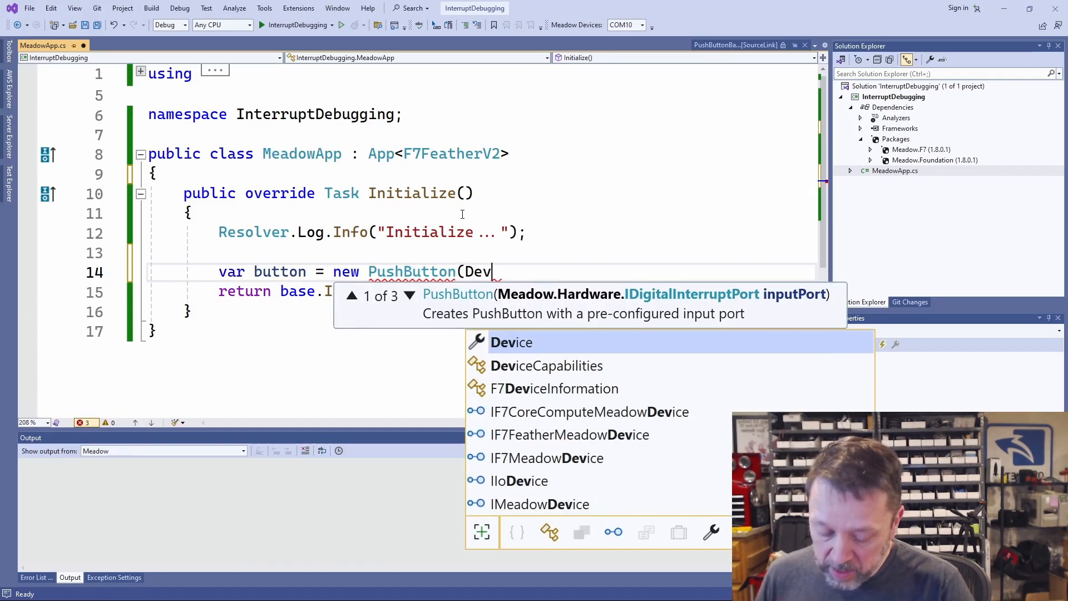
text(ice)
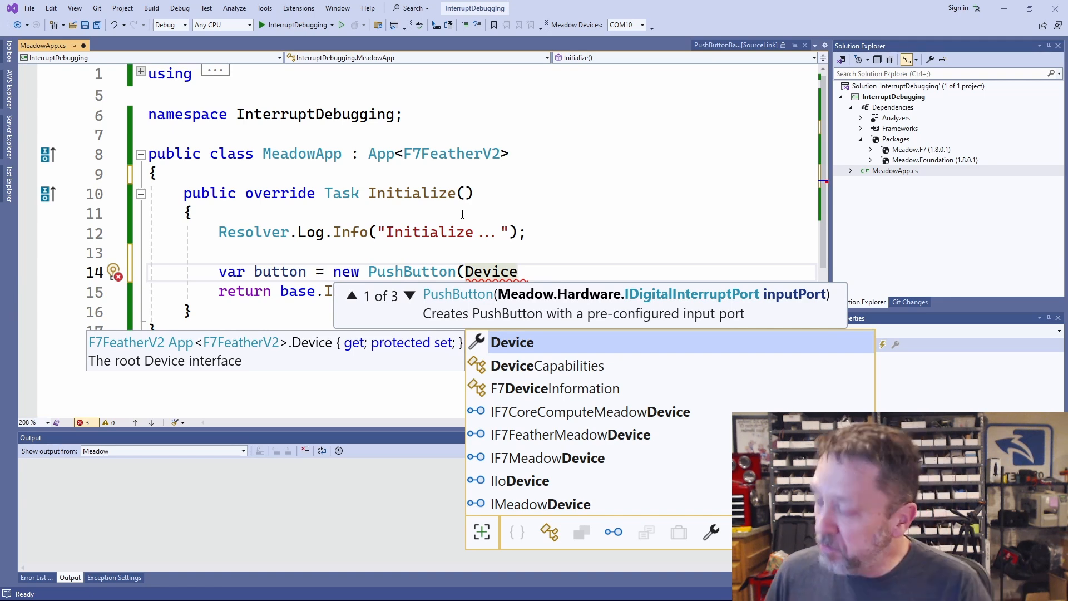
text(.Pins)
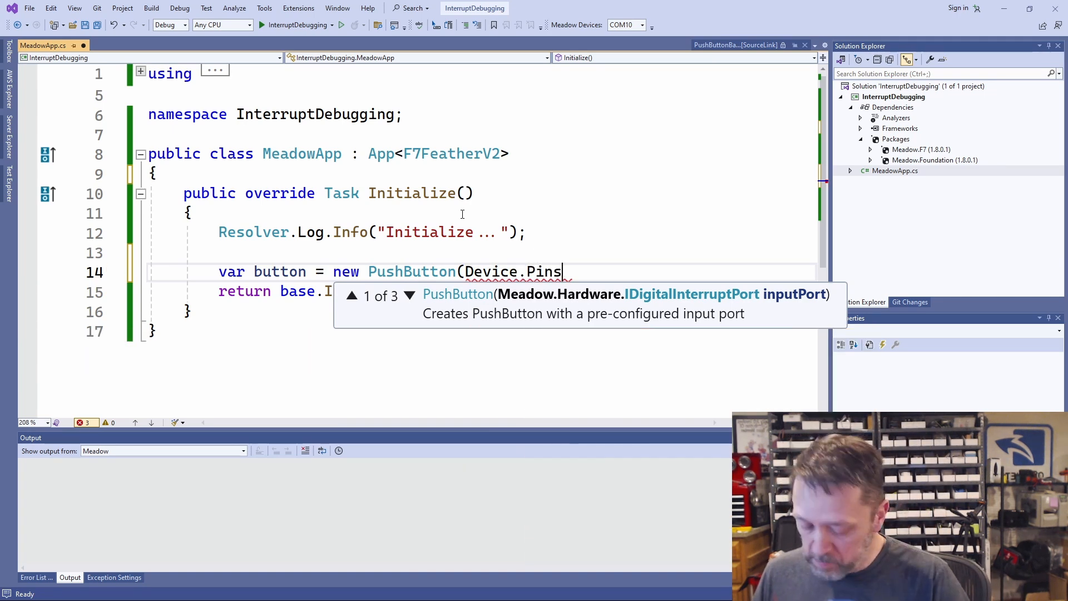
text(.D05);)
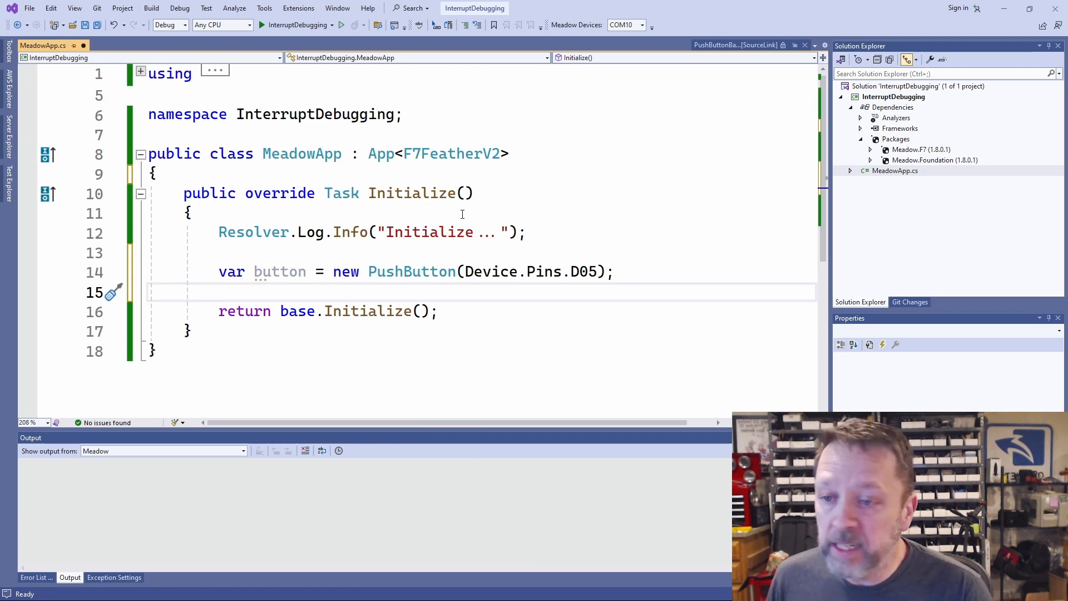
Step: Wire button.Clicked to a generated OnButtonClicked handler logging "** BUTTON CLICKED! **"
text(button.Clicked +=)
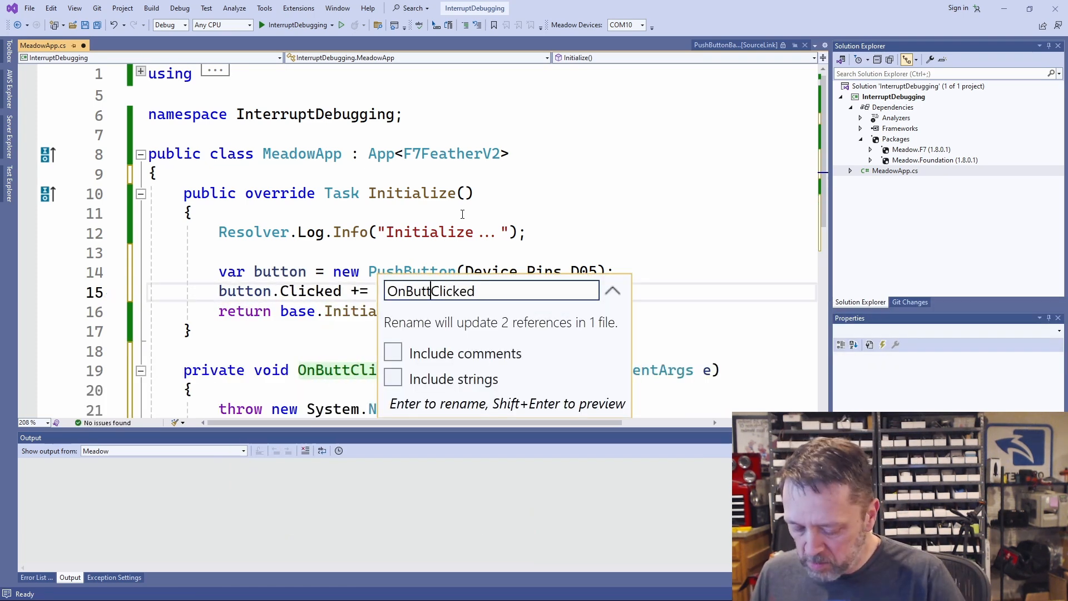
text(on)
key(Return)
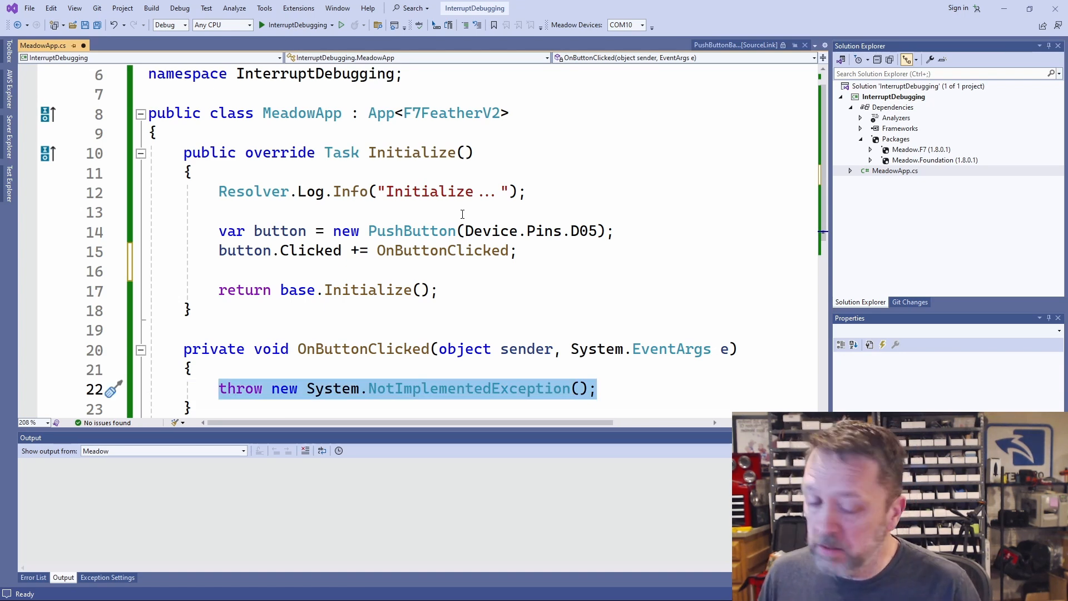
text(Resolver.Log.Info("** BU)
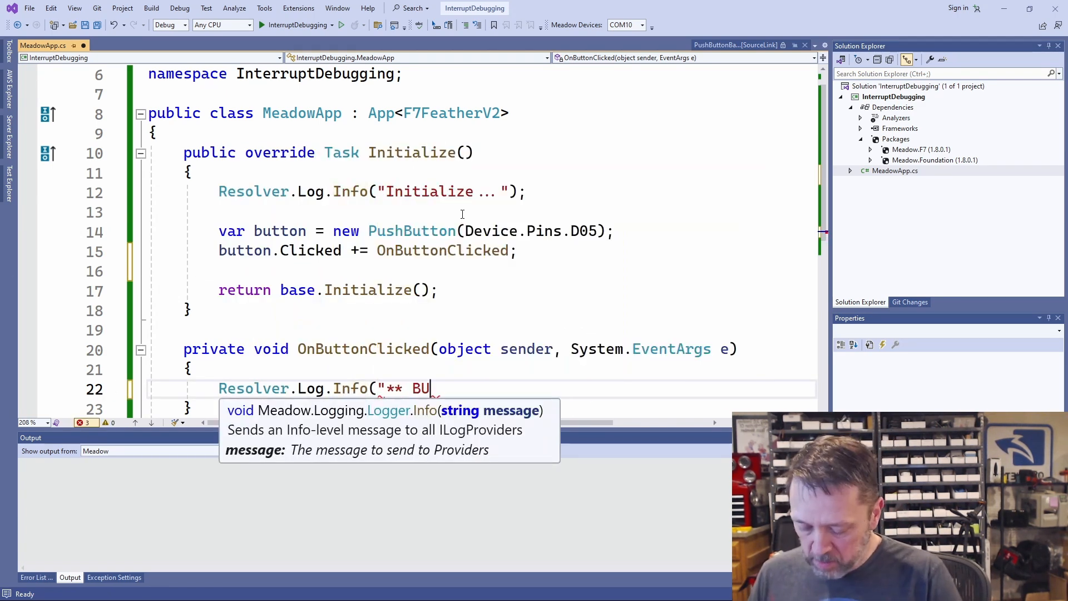
text(TTON CLICKED! **");)
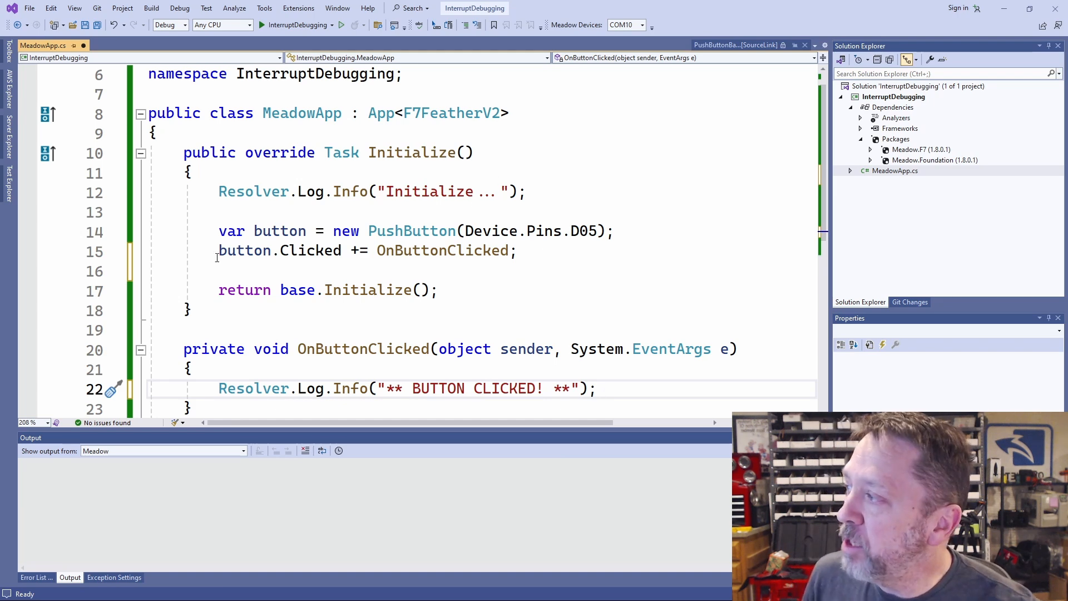
mouse_move(409, 500)
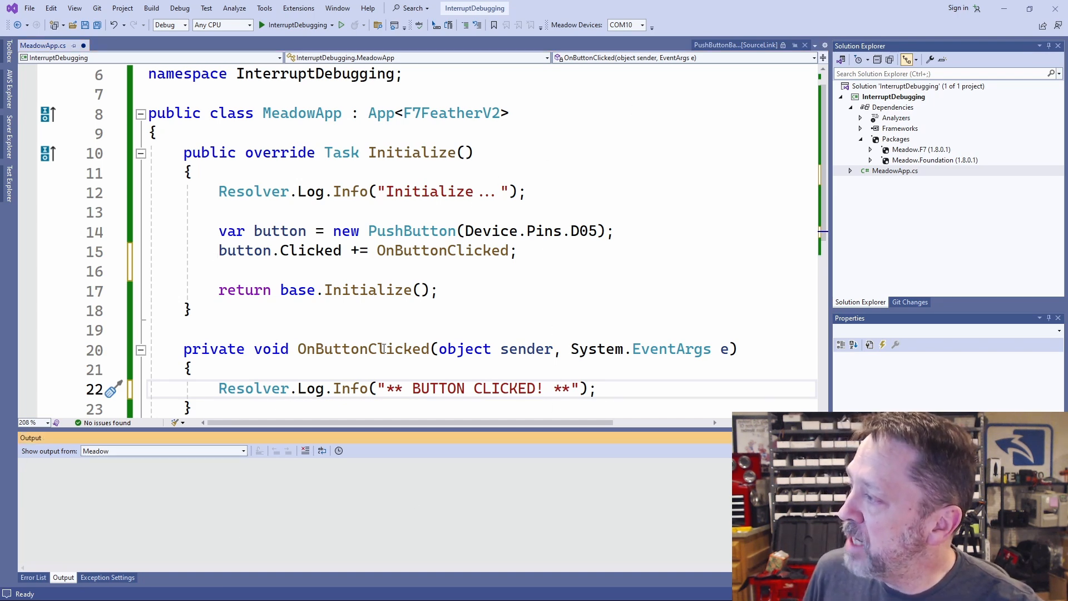
scroll(down, 3)
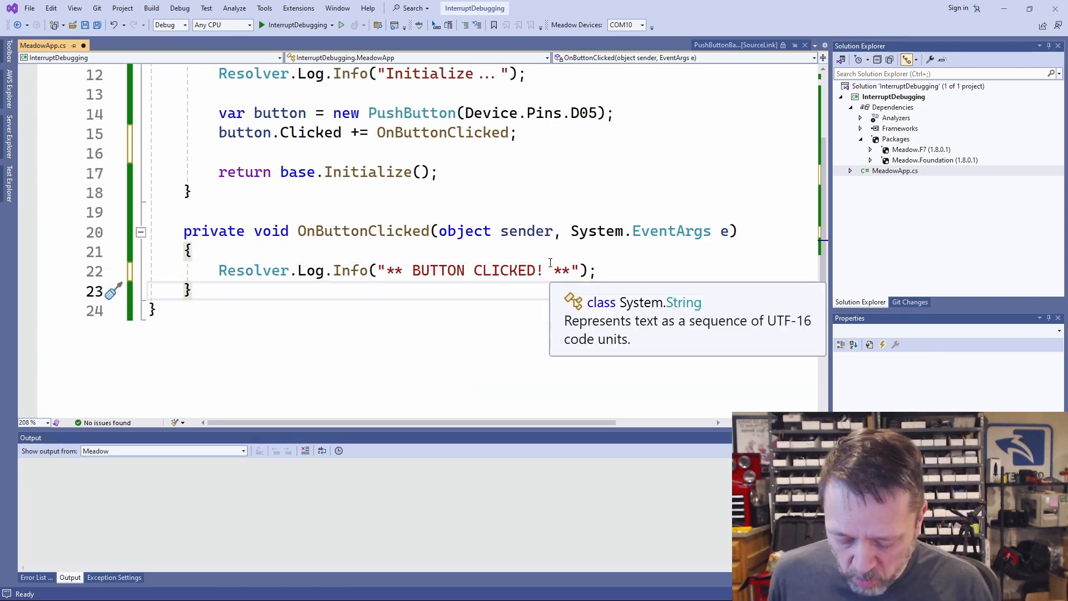
Step: Add an async Run override looping forever with Task.Delay(2000) and Log.Info(".")
key(enter)
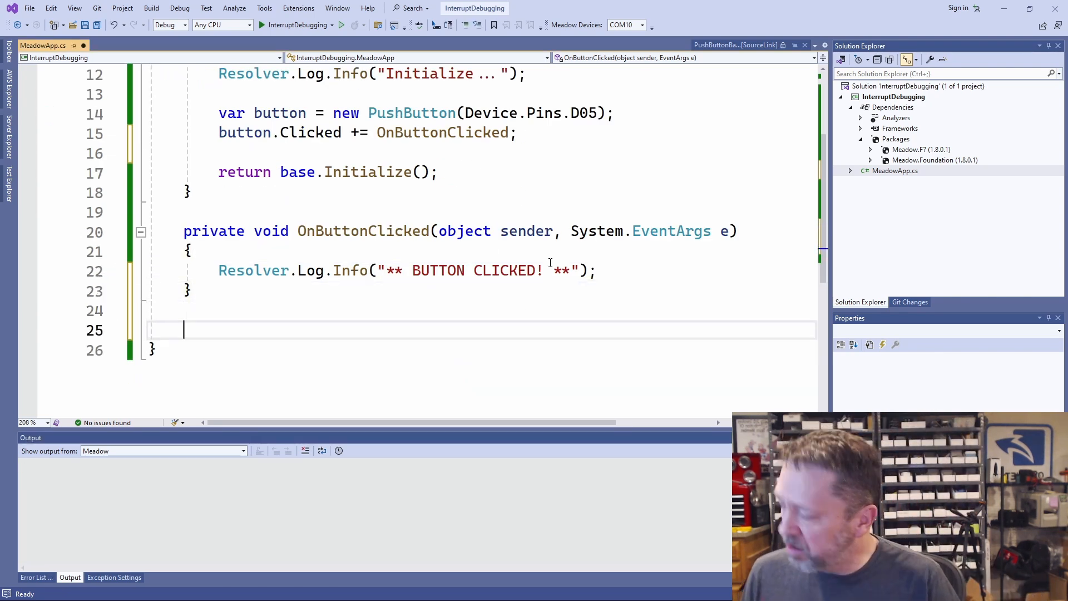
text(public override Task Run())
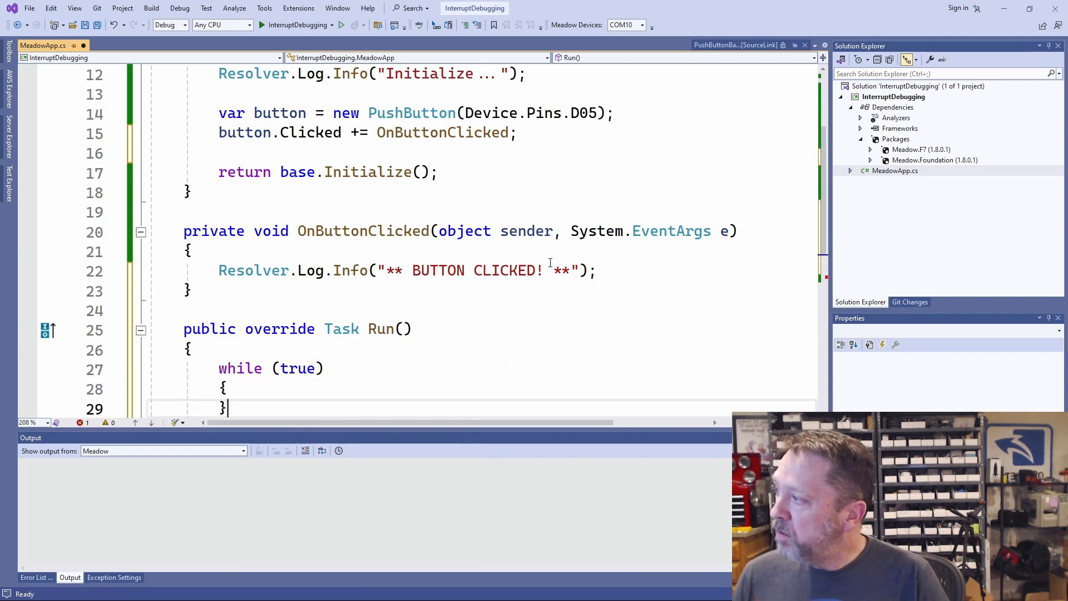
text(await Task.Delay(2000);)
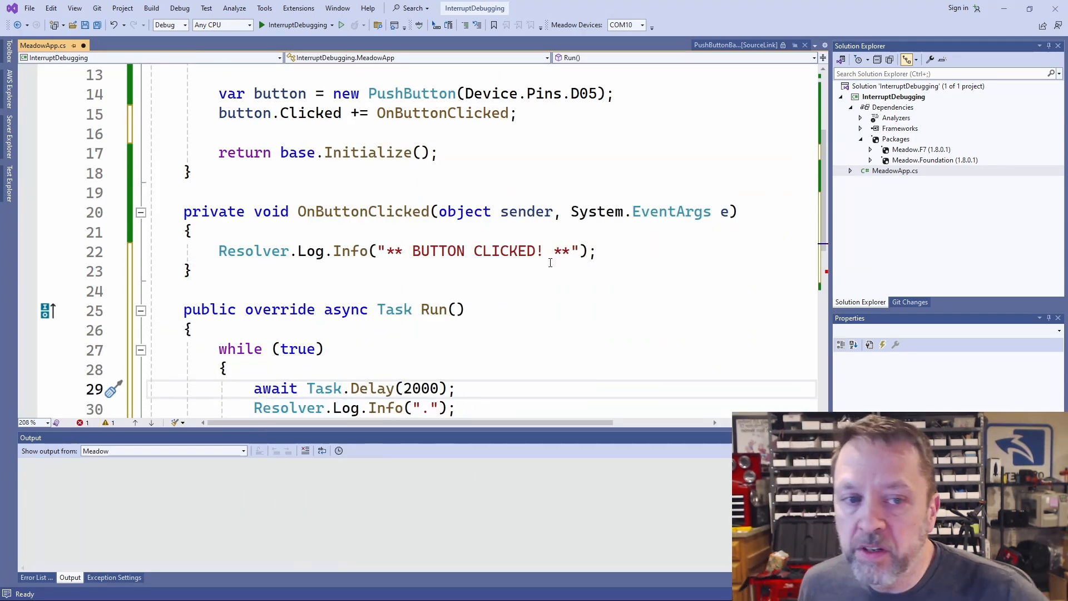
scroll(down, 3)
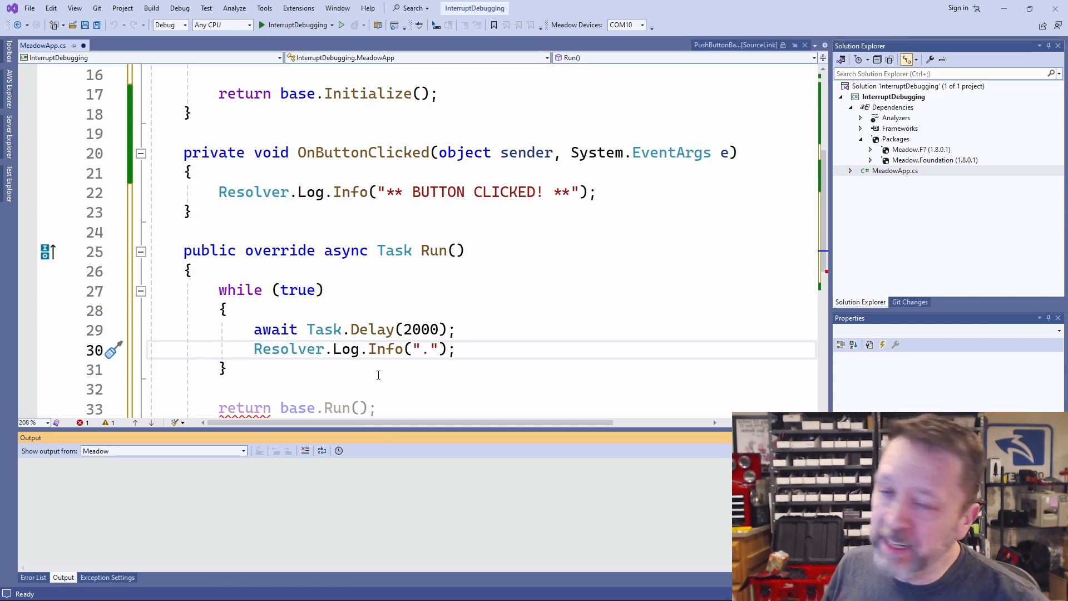
mouse_move(386, 348)
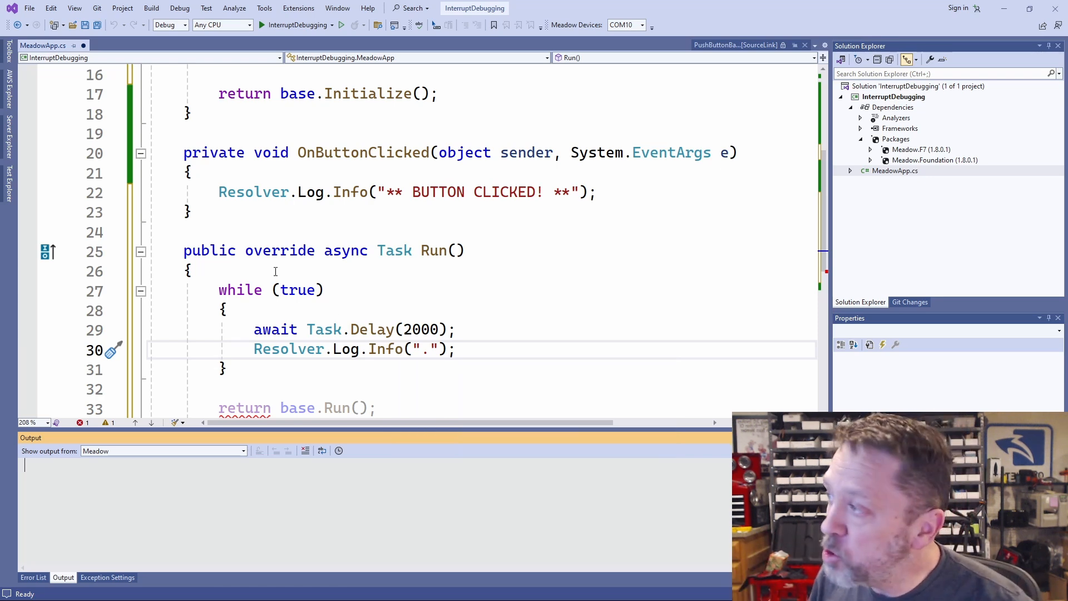
mouse_move(671, 314)
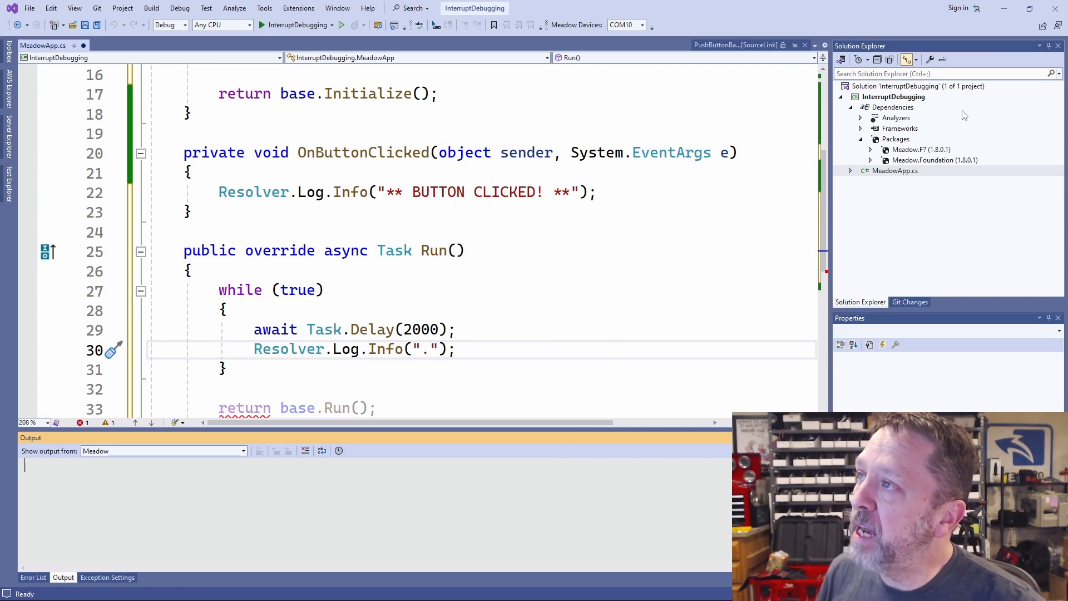
Step: Check the Error List, delete the leftover return base.Run() line, and save MeadowApp.cs
click(893, 96)
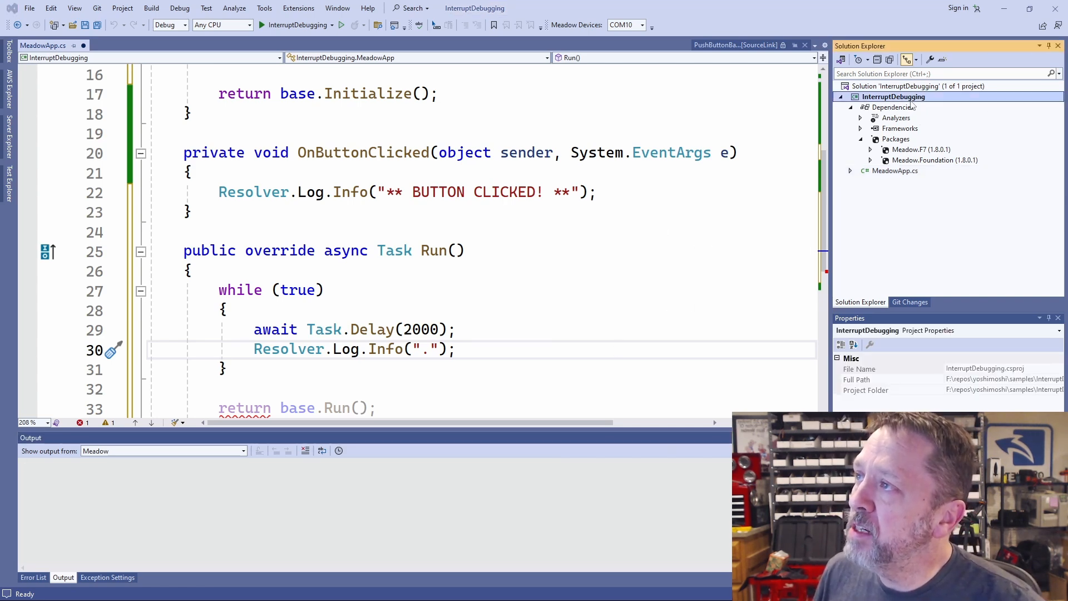
click(33, 577)
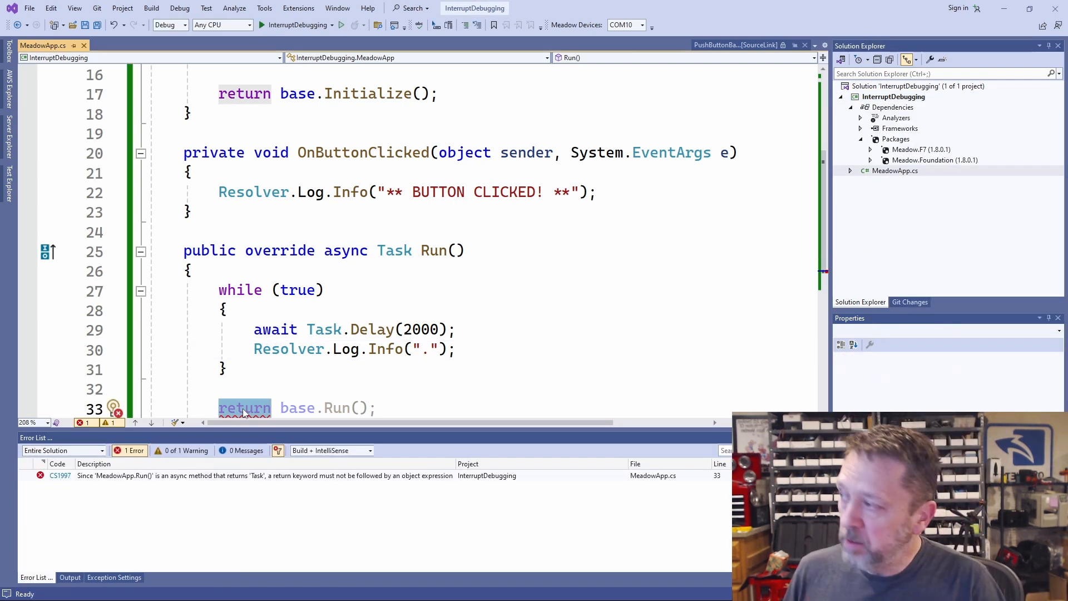
key(Delete)
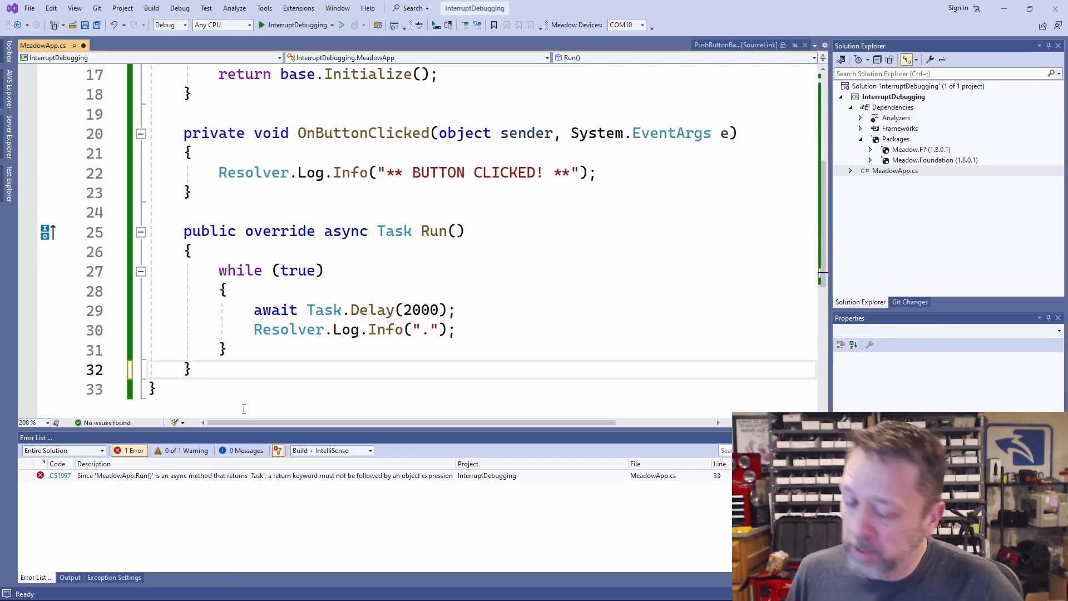
key(ctrl+s)
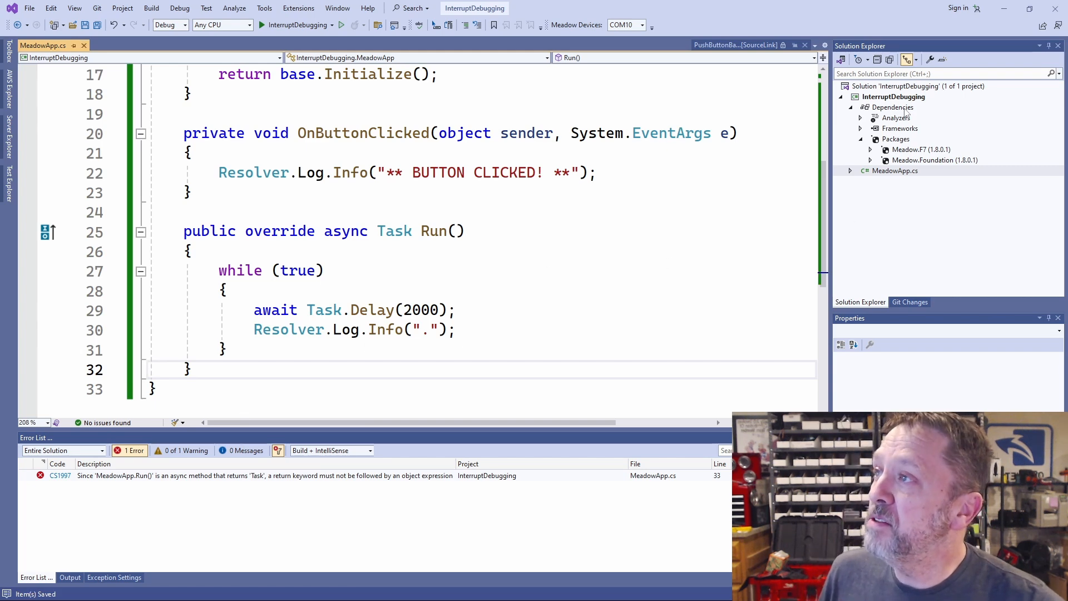
Step: Deploy the InterruptDebugging project to the Meadow board from Solution Explorer
right_click(892, 97)
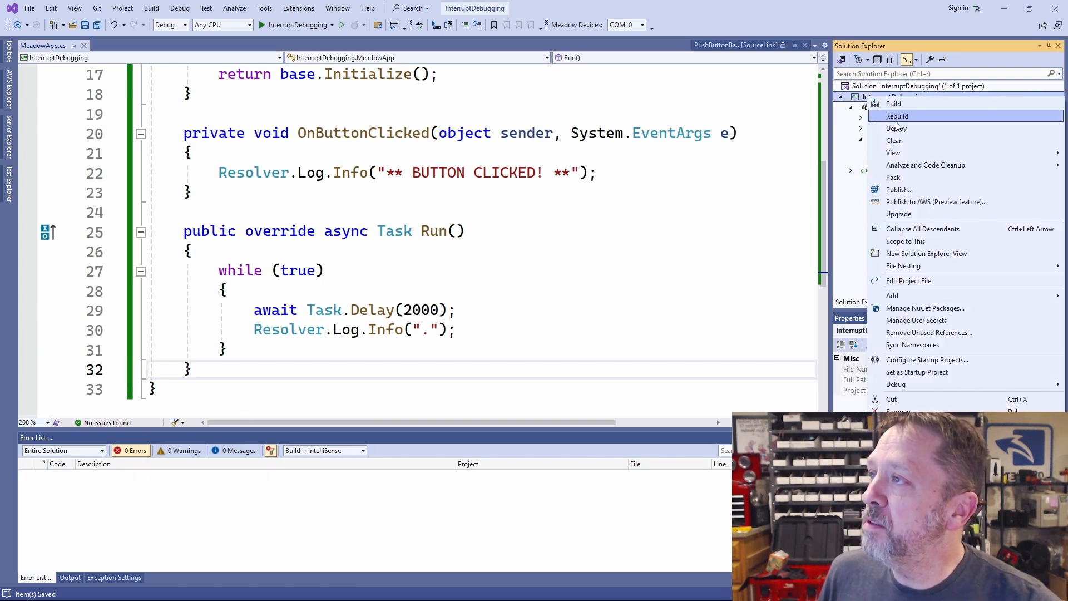
click(896, 116)
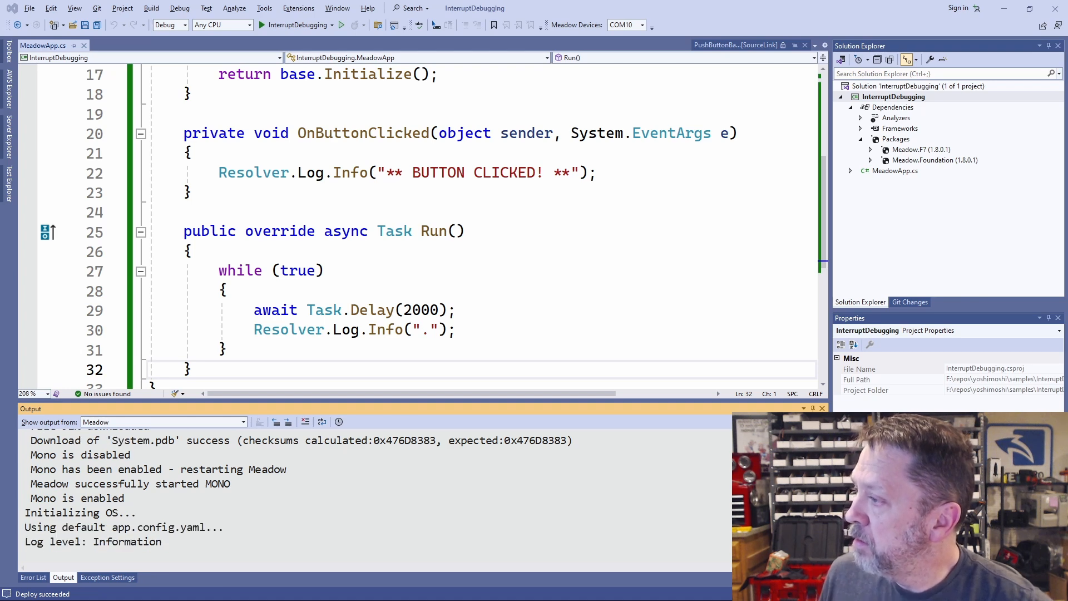
Step: Scroll through MeadowApp.cs while the output logs Initialize... and Run loop dots
scroll(down, 3)
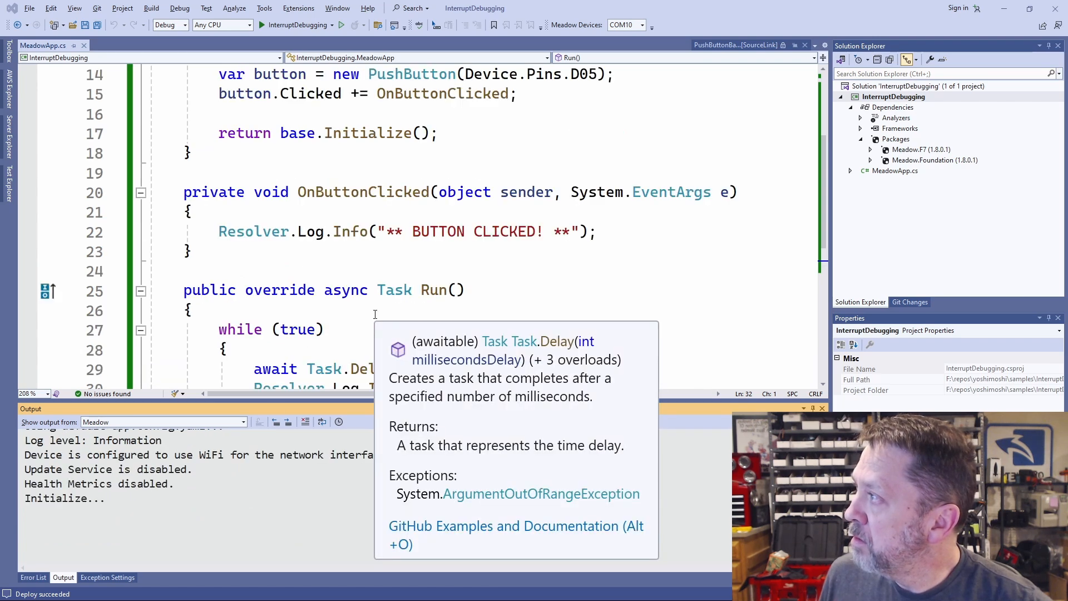
scroll(up, 3)
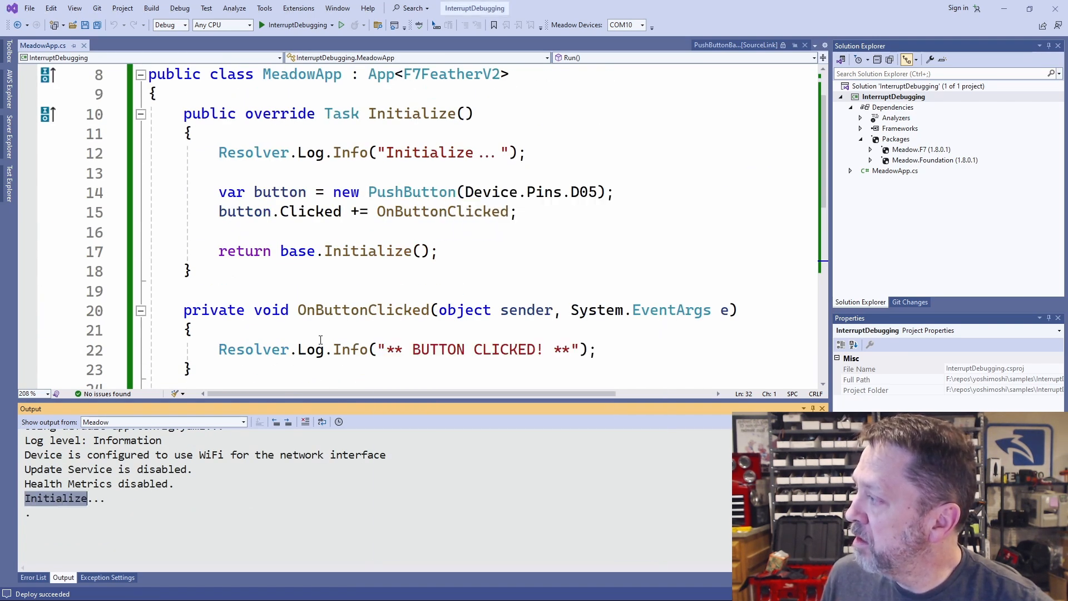
scroll(down, 3)
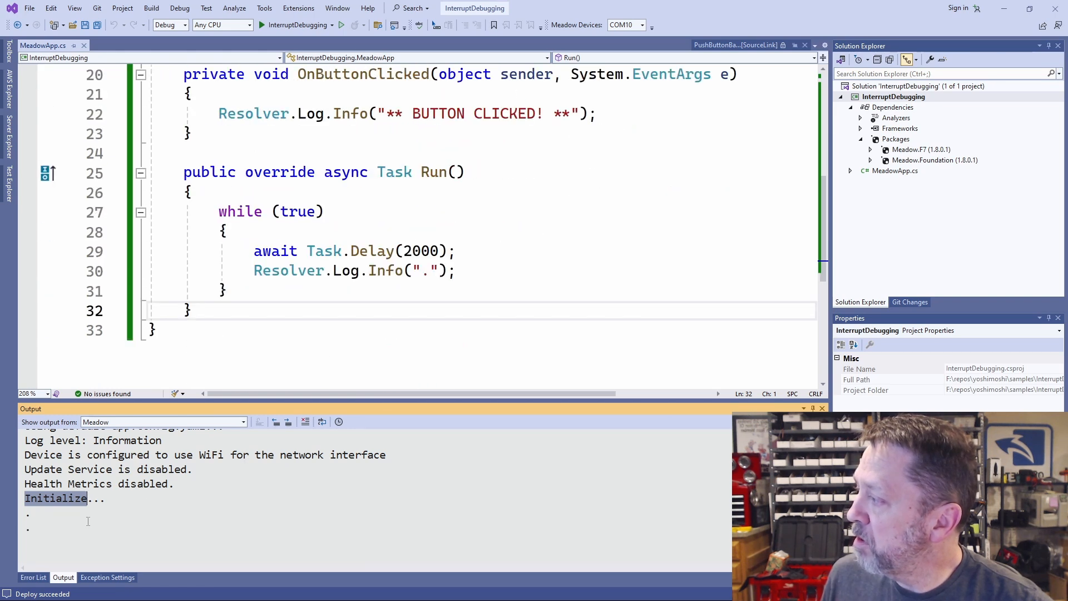